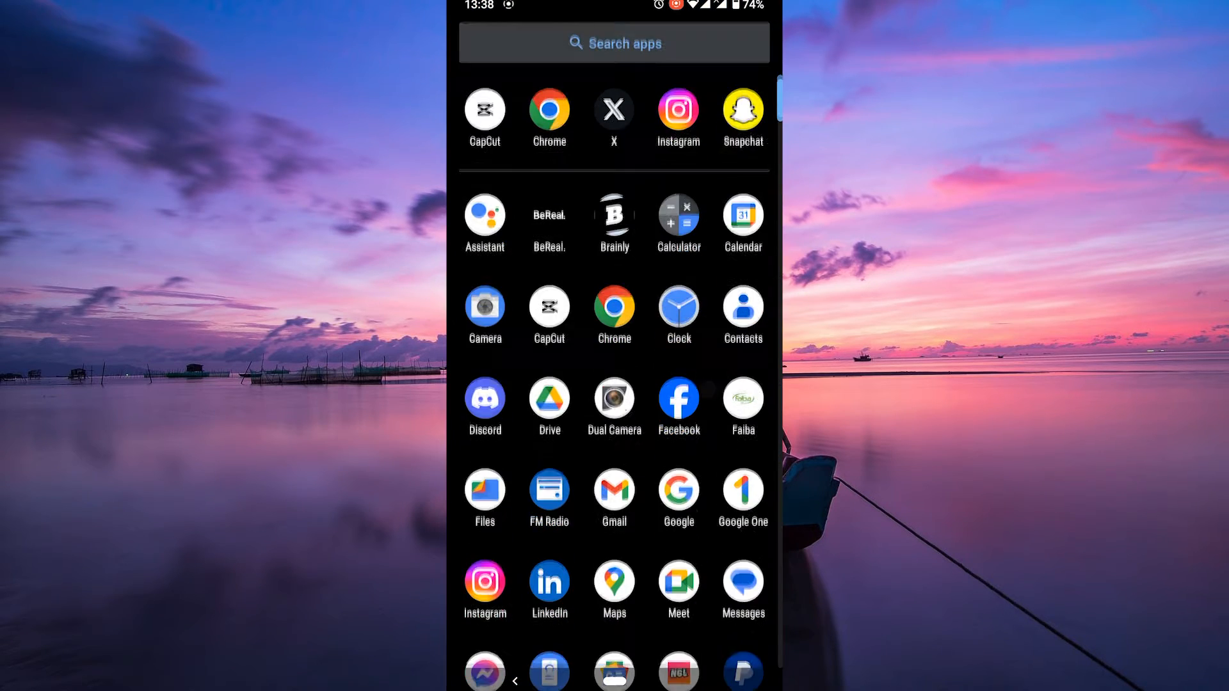
# - Scroll down the app drawer until the Settings app appears
pyautogui.scroll(-3)
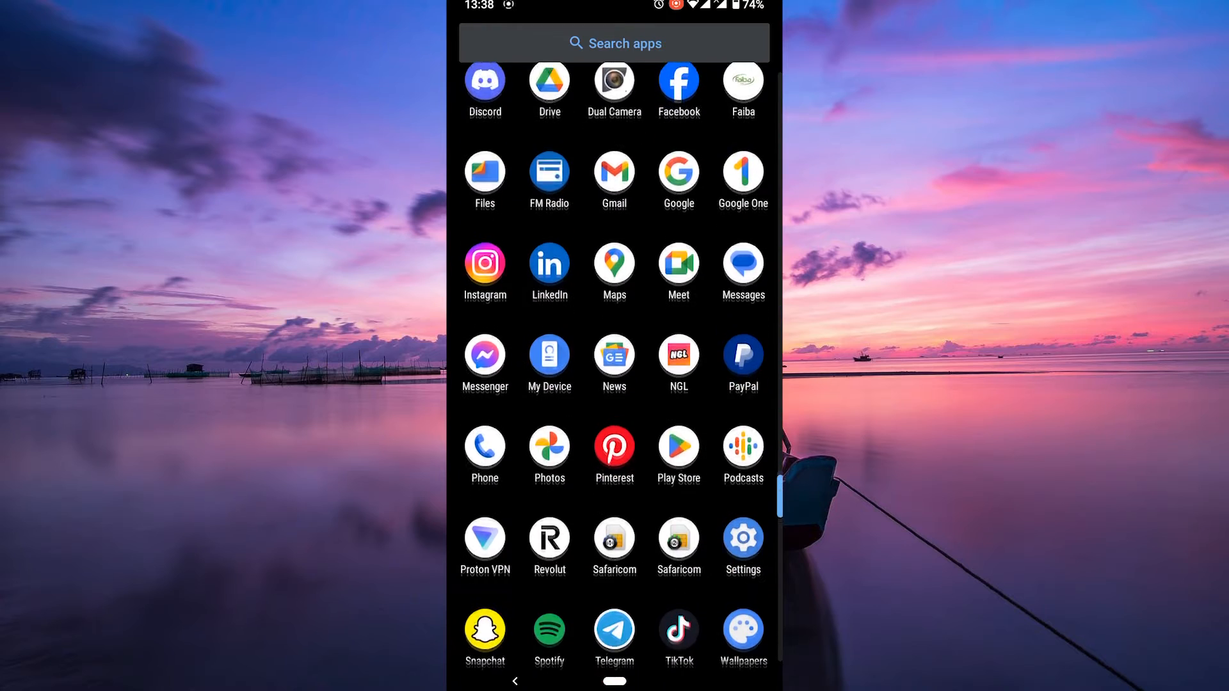
pyautogui.scroll(-3)
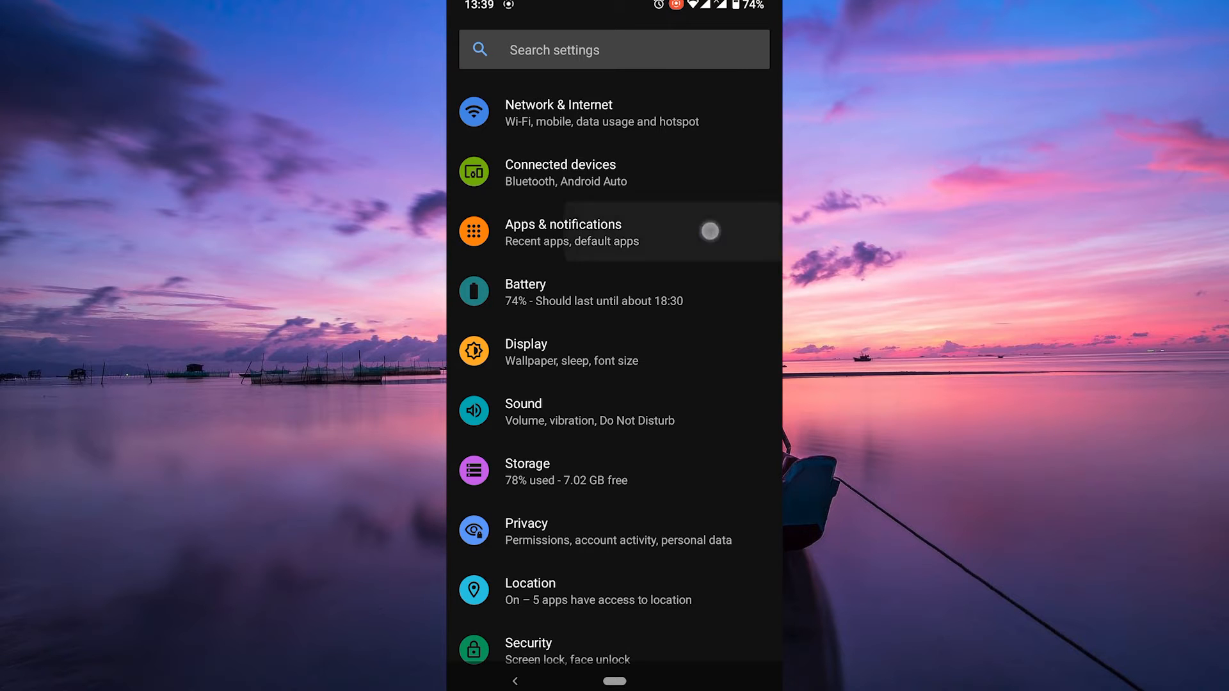
# - Select 'Apps & notifications' from the main Settings list
pyautogui.click(562, 231)
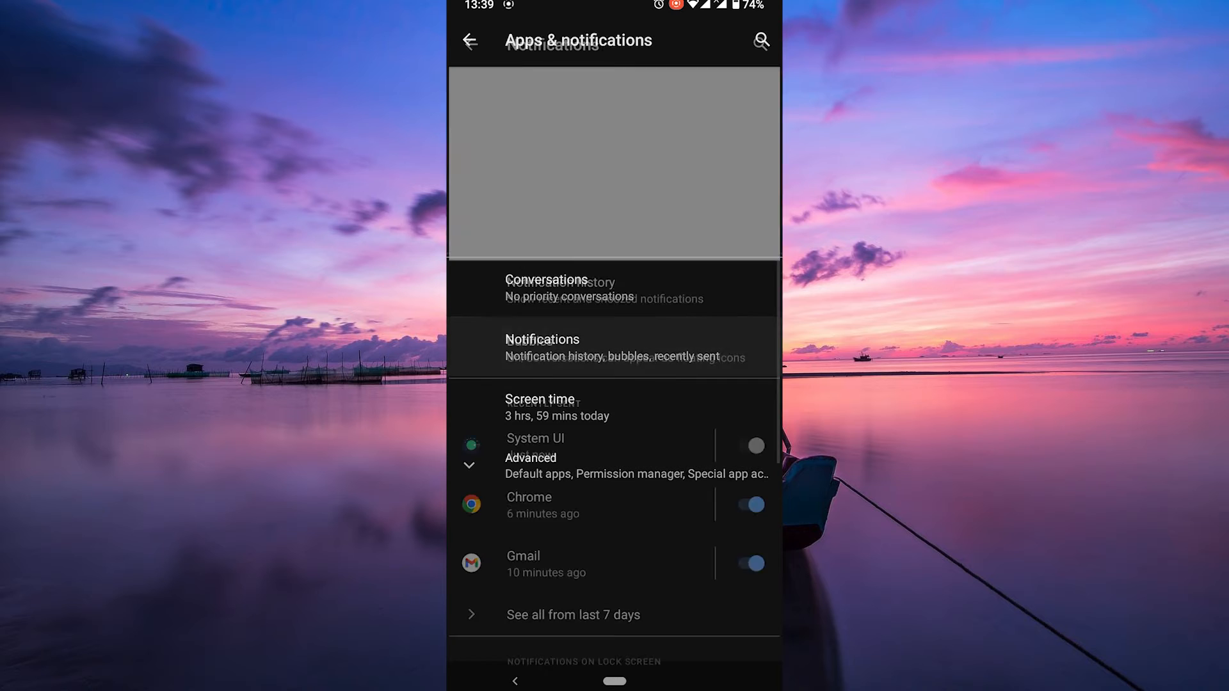
# - Open Notifications, expand Advanced, and go into Do Not Disturb settings
pyautogui.click(614, 346)
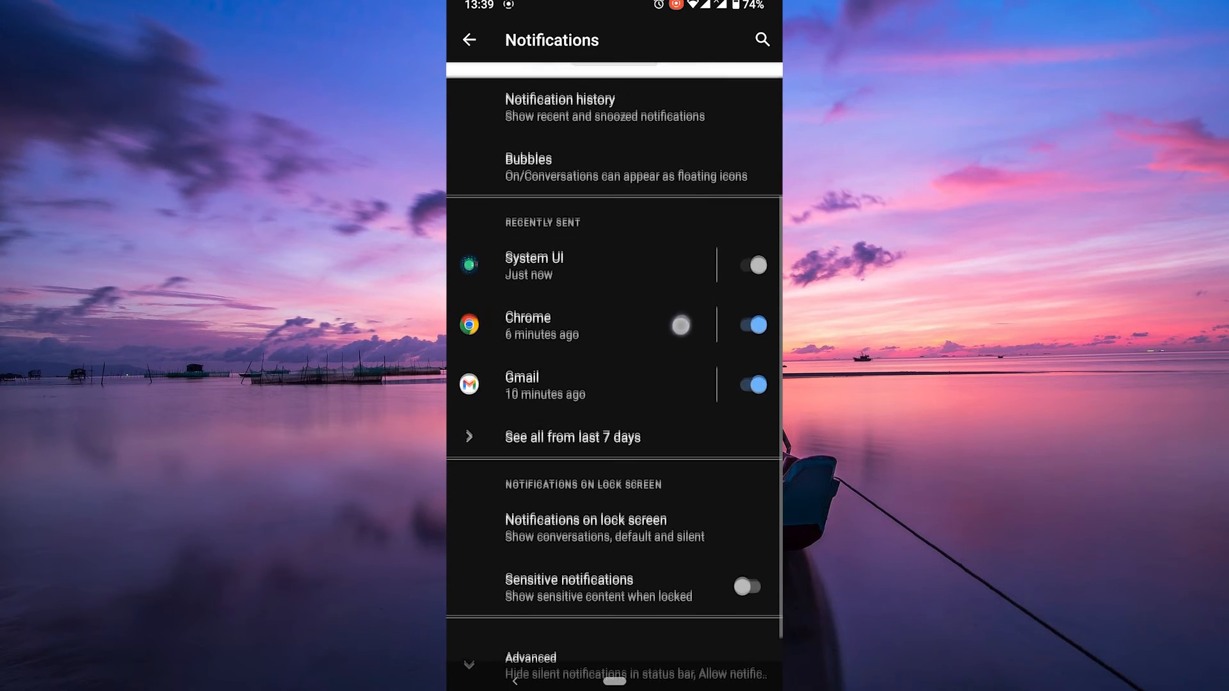
pyautogui.scroll(3)
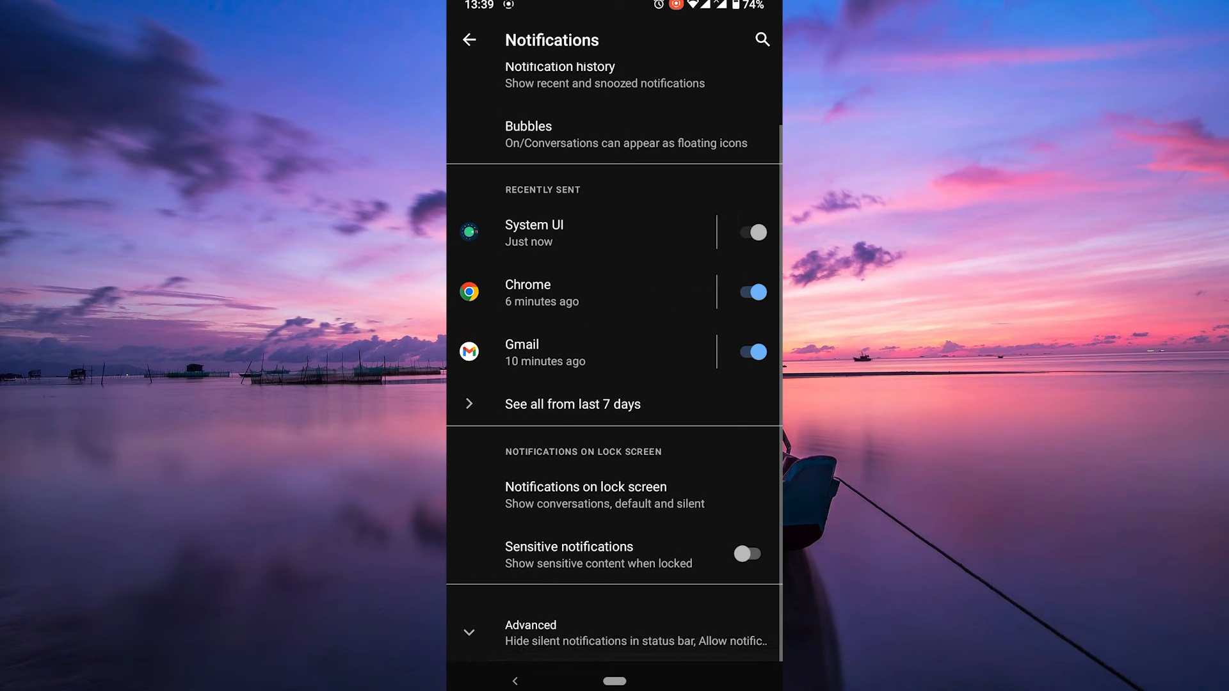
pyautogui.click(614, 632)
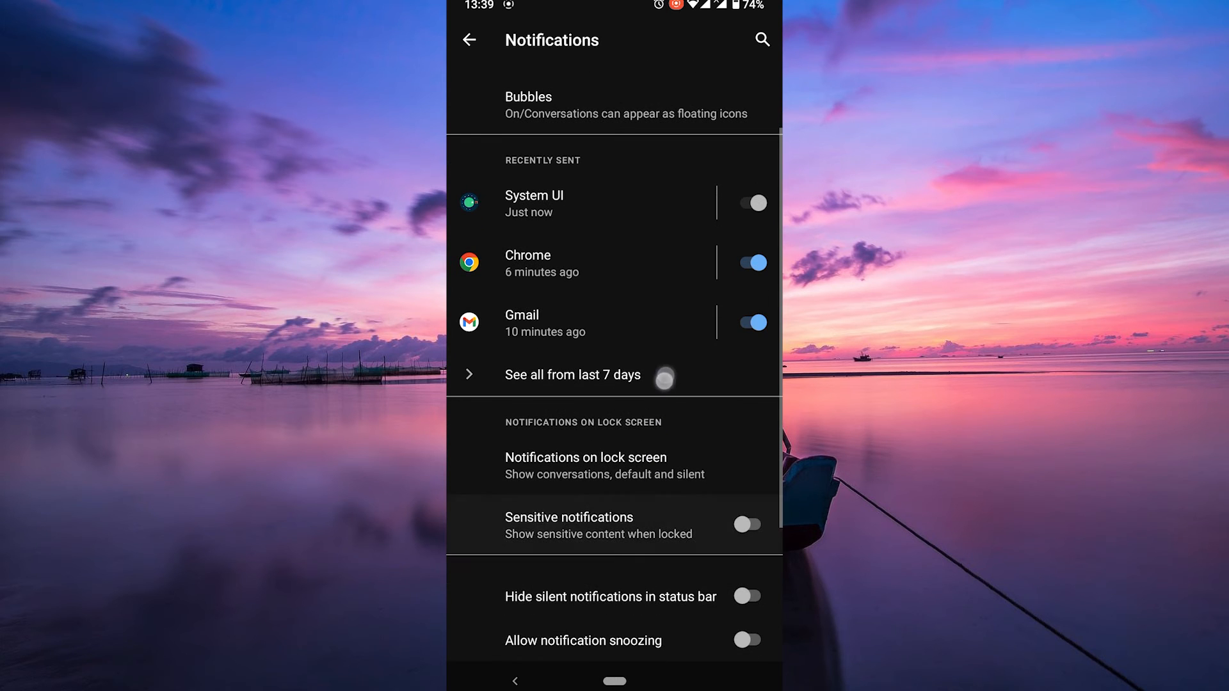
pyautogui.scroll(-3)
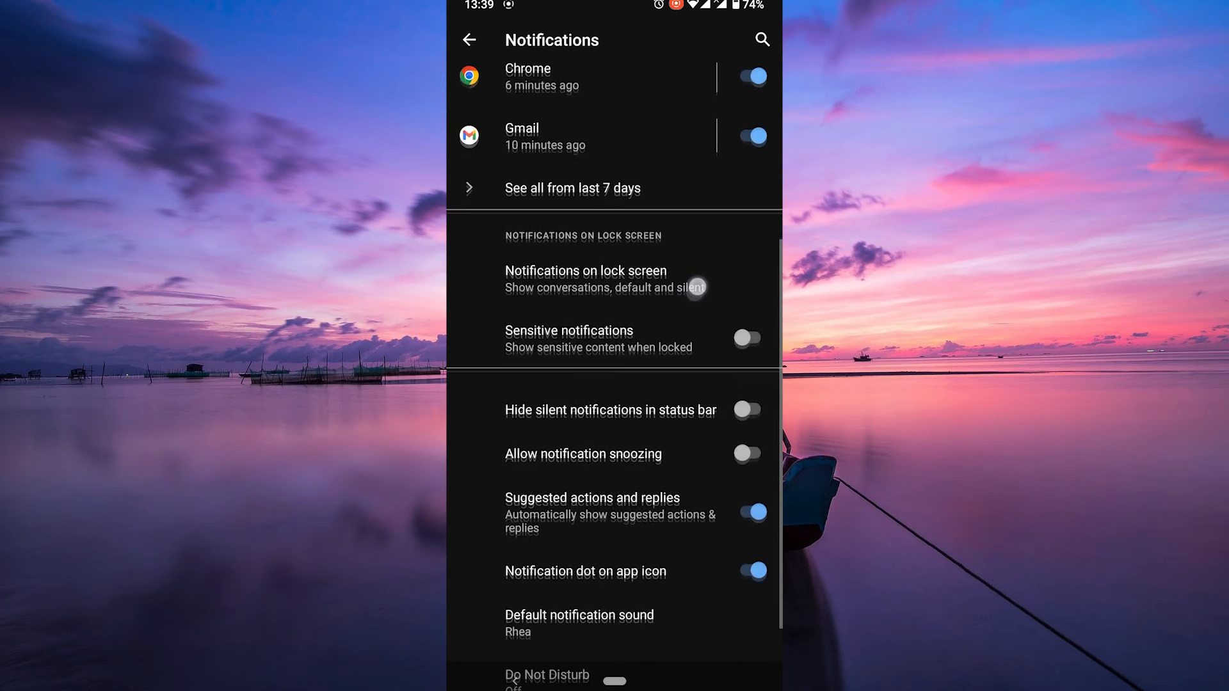
pyautogui.scroll(3)
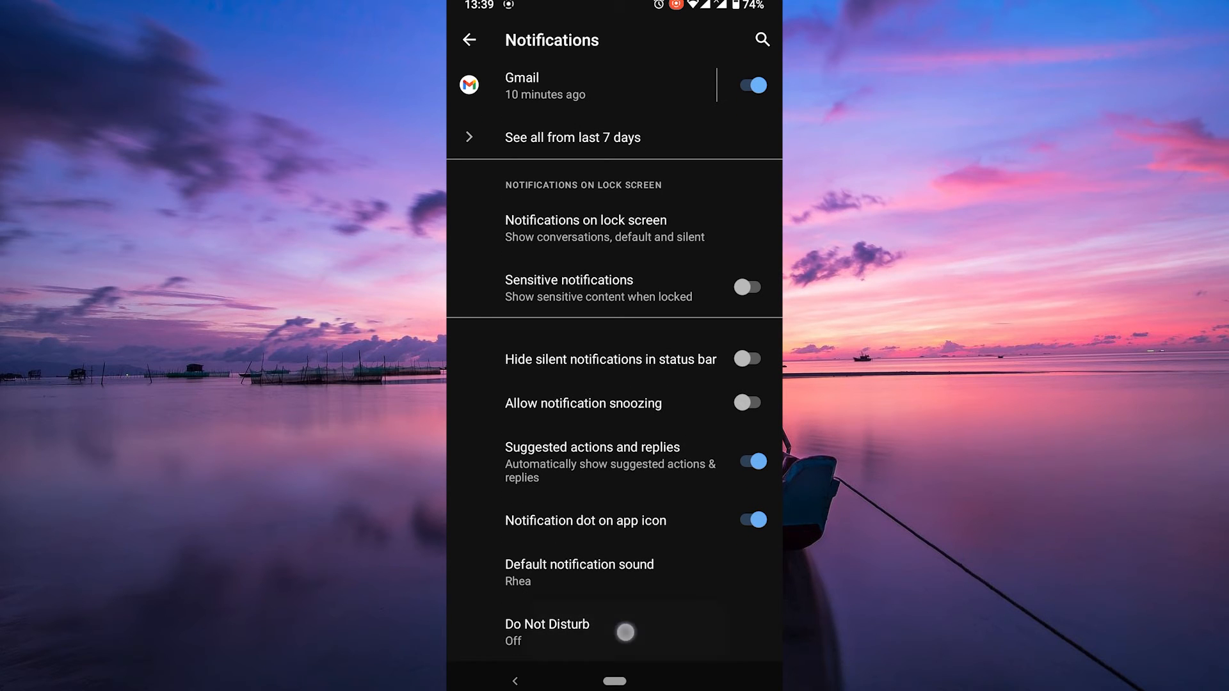
pyautogui.click(547, 631)
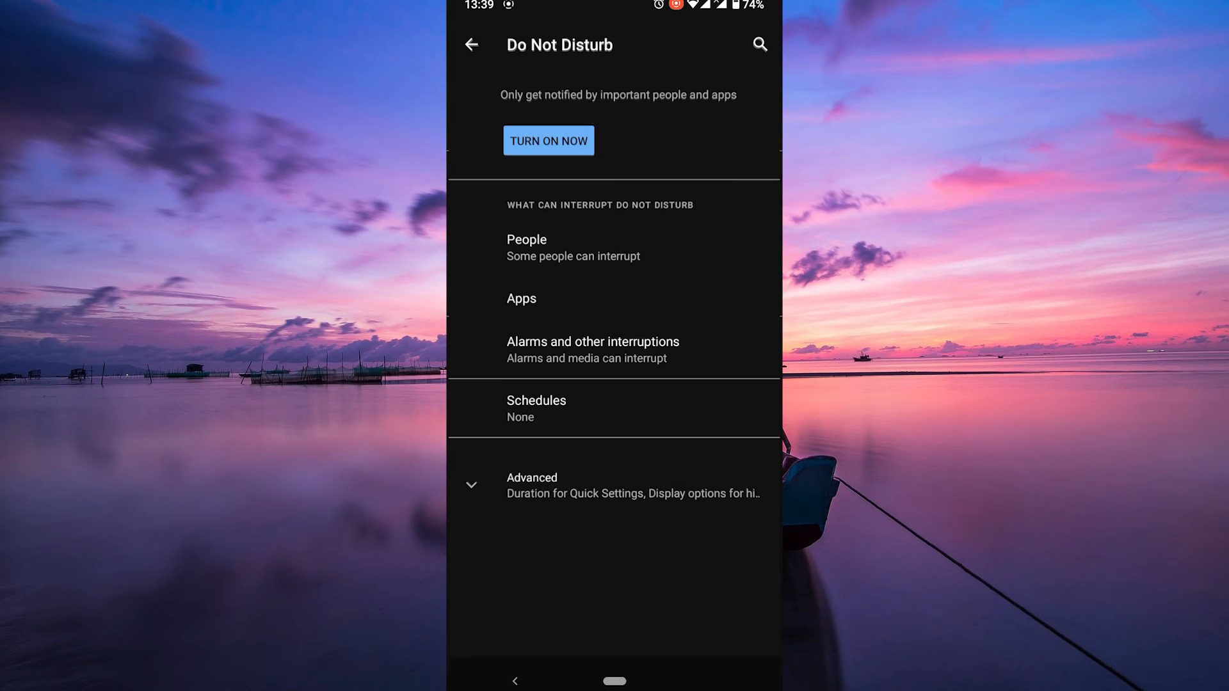